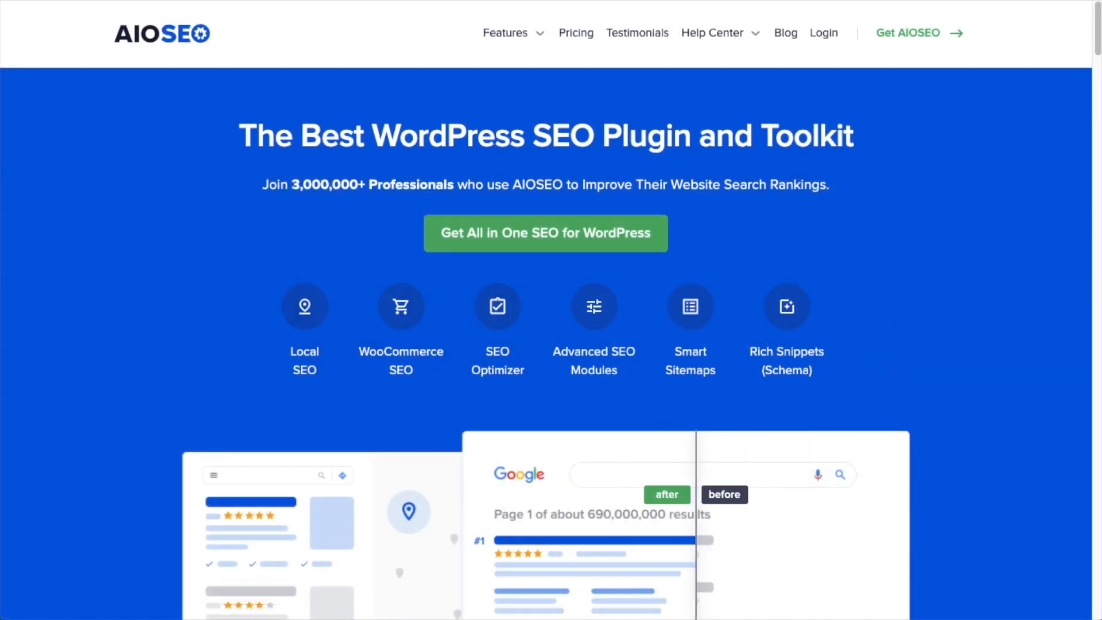
Go to All in One SEO's Search Appearance settings from the WordPress sidebar
left_click_drag(696, 494, 516, 494)
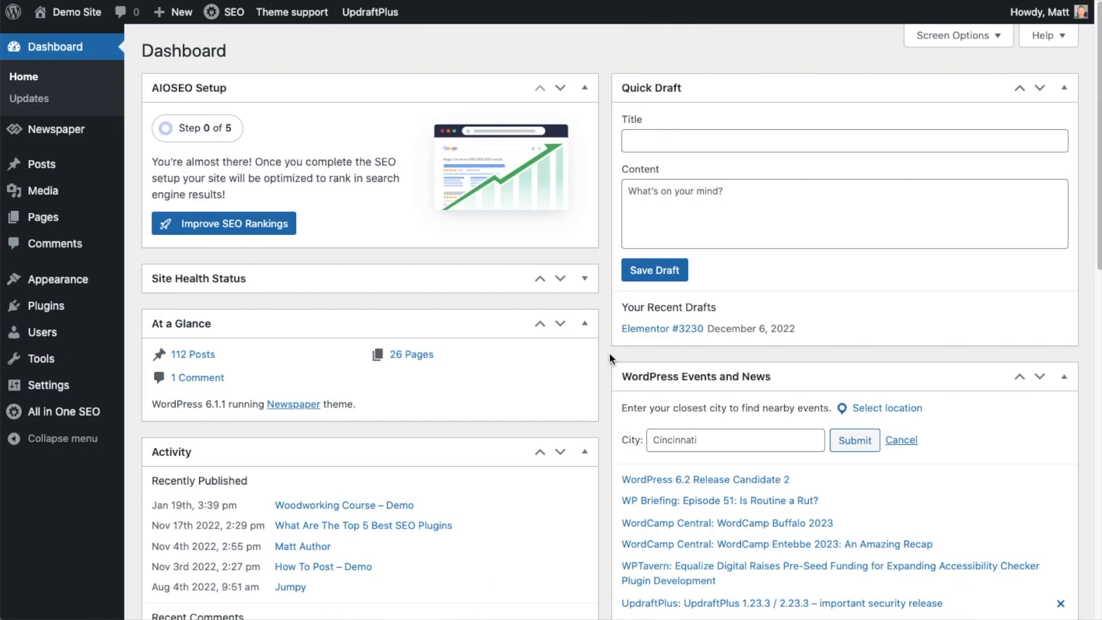
mouse_move(64, 411)
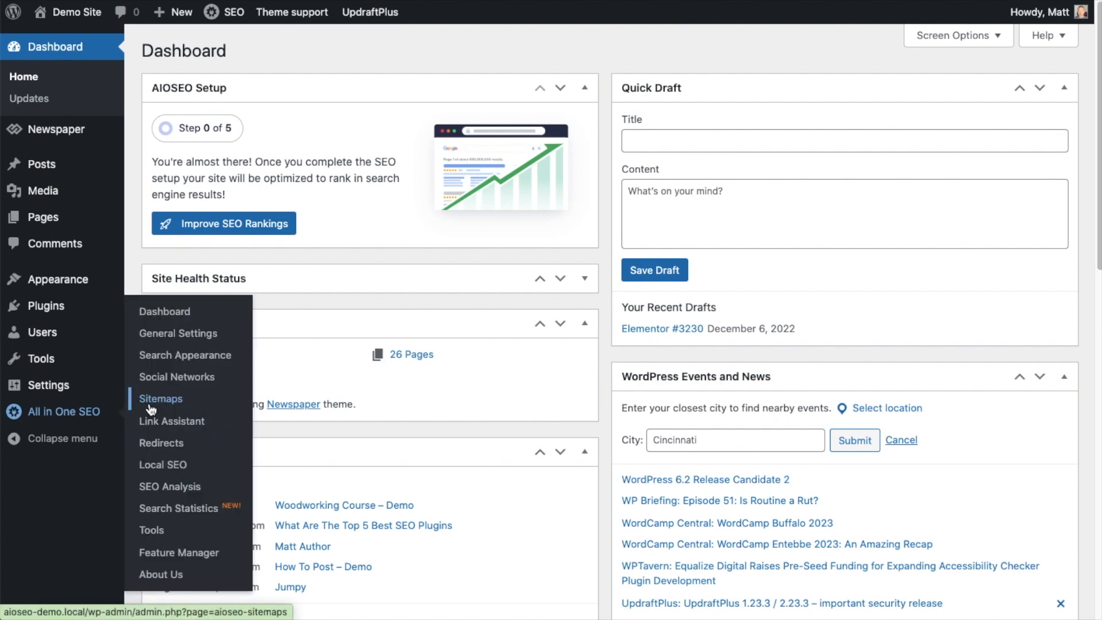
left_click(184, 354)
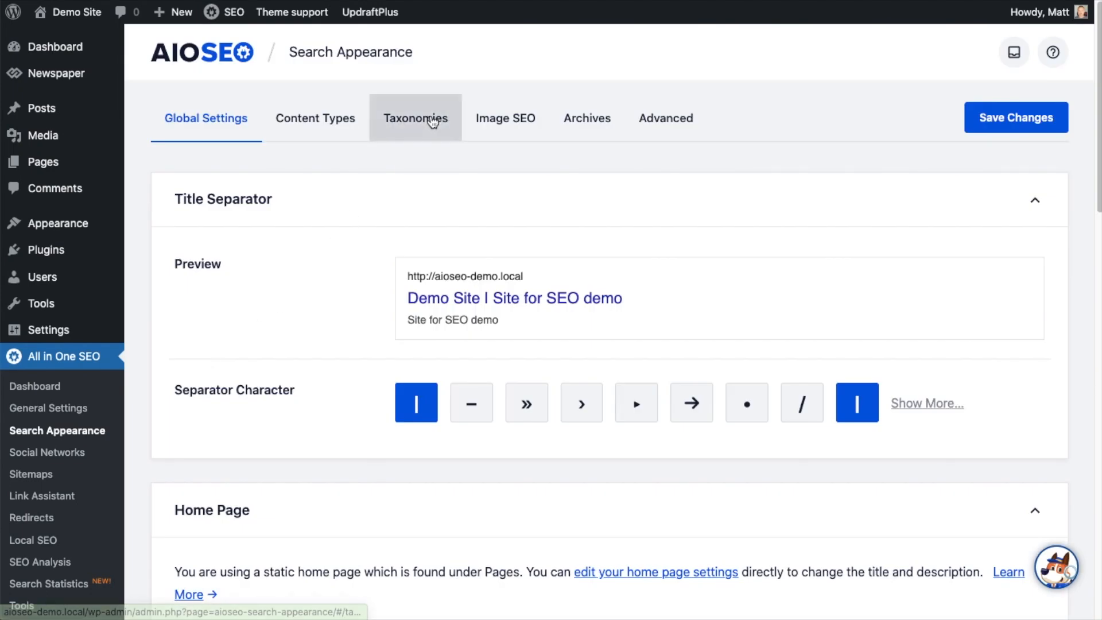
On the Taxonomies tab, toggle Categories' Show in Search Results to No, then back to Yes
left_click(414, 117)
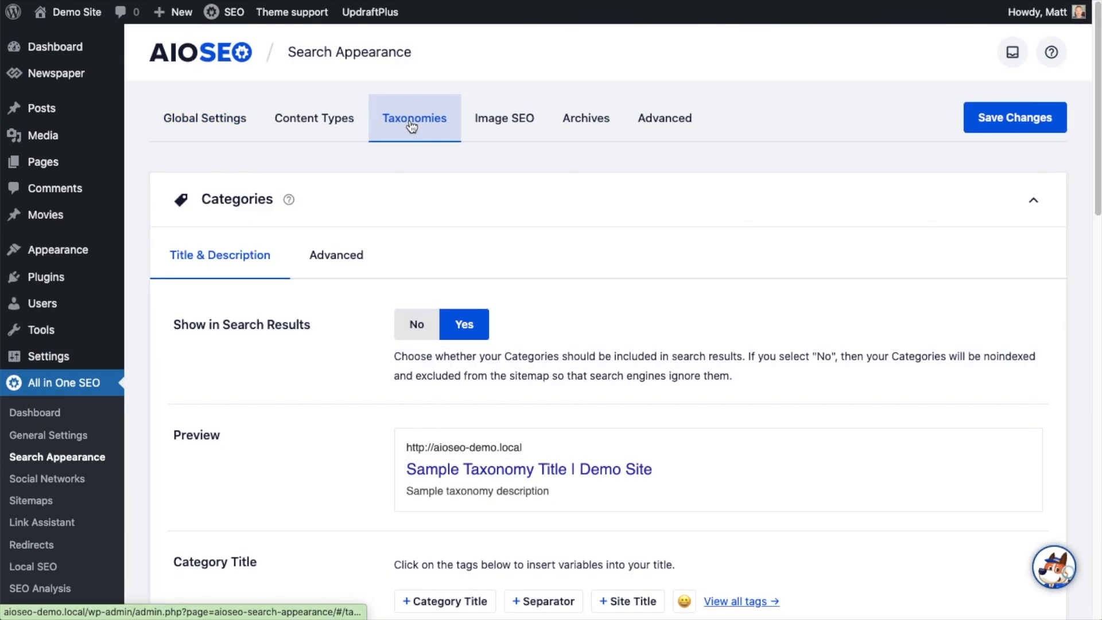
scroll("down", 3)
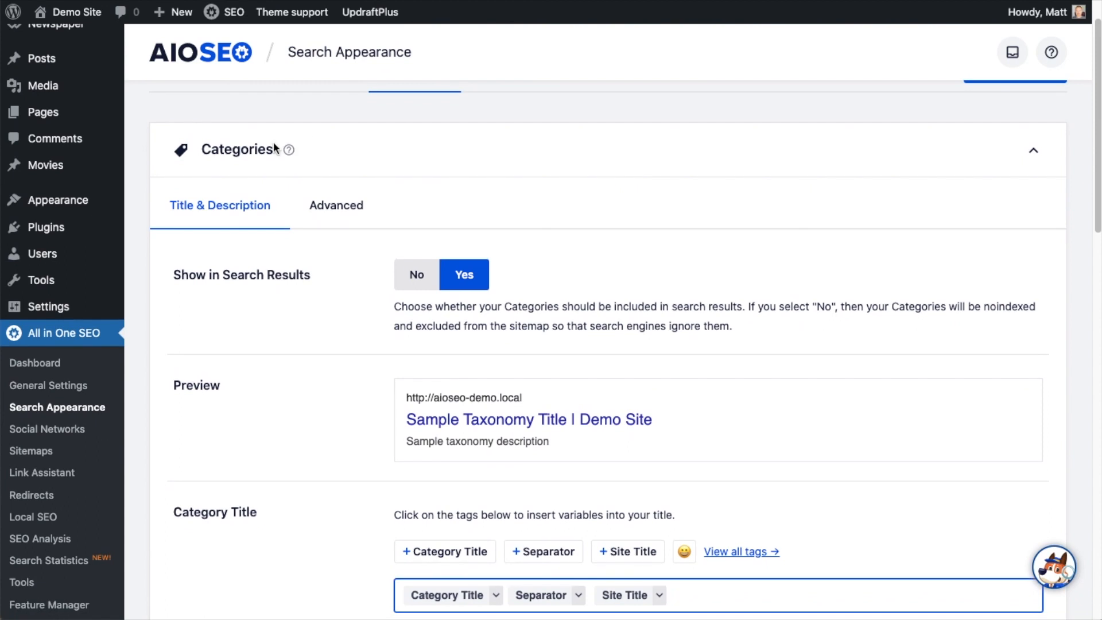
left_click(416, 274)
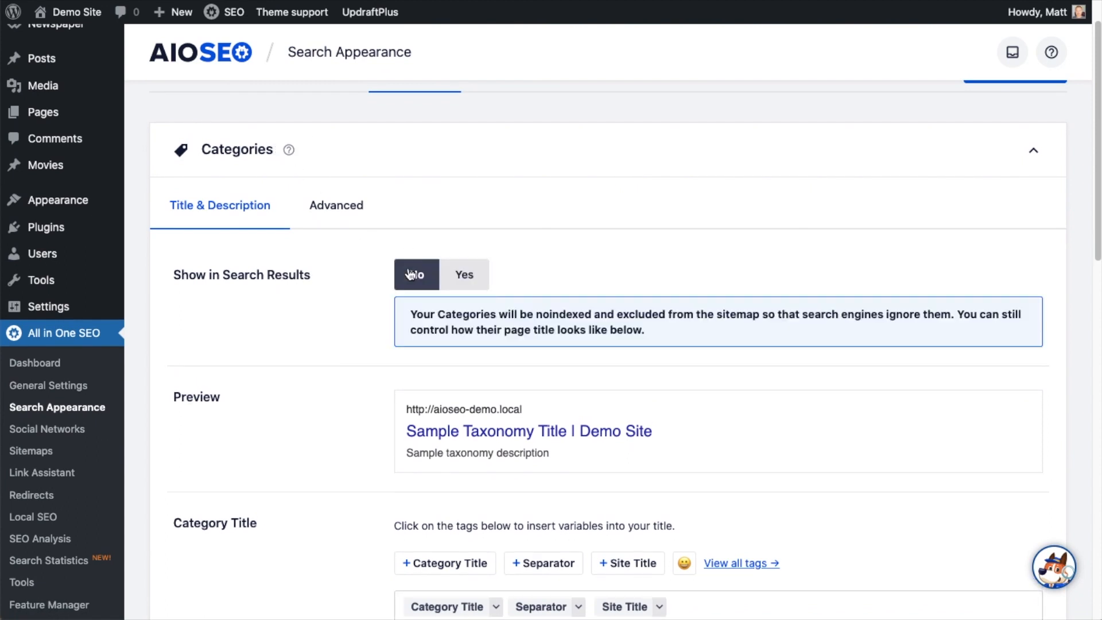
left_click(463, 274)
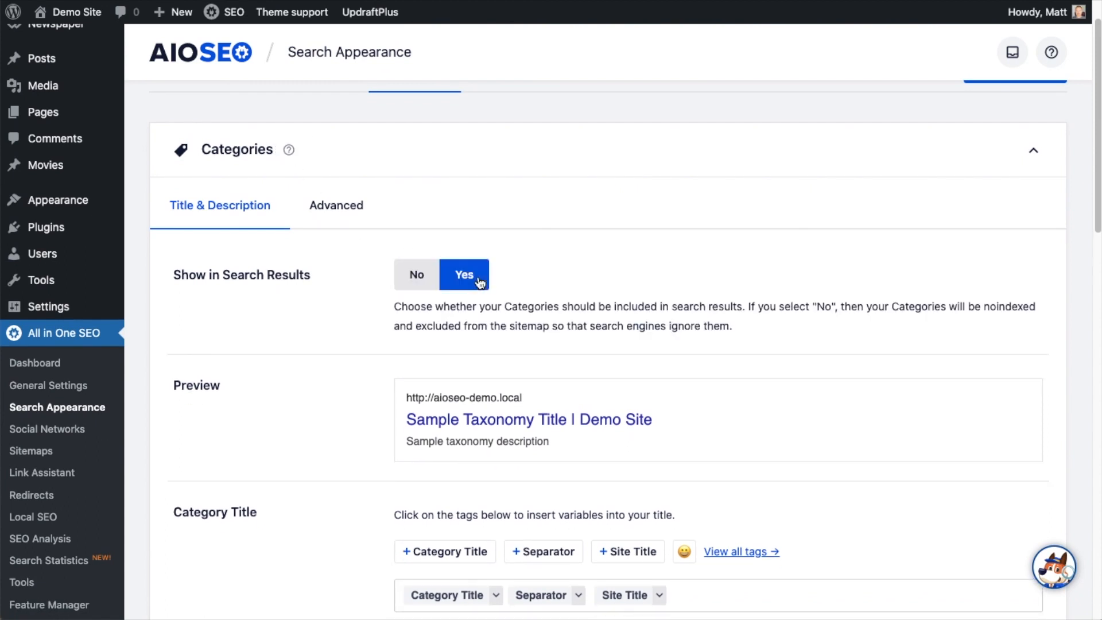
scroll("down", 3)
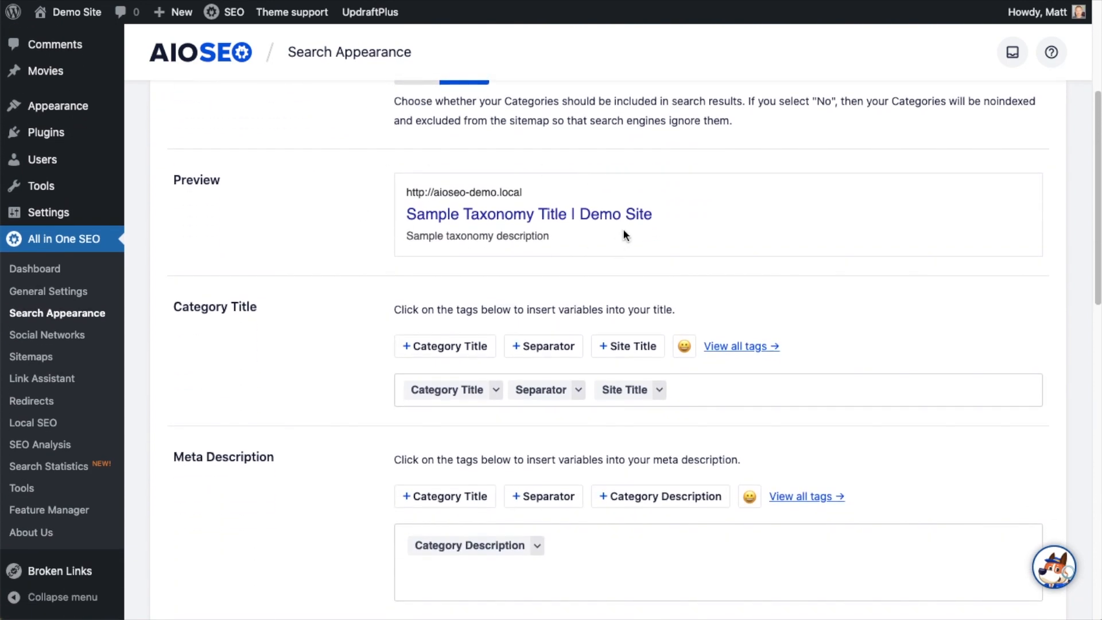
mouse_move(383, 363)
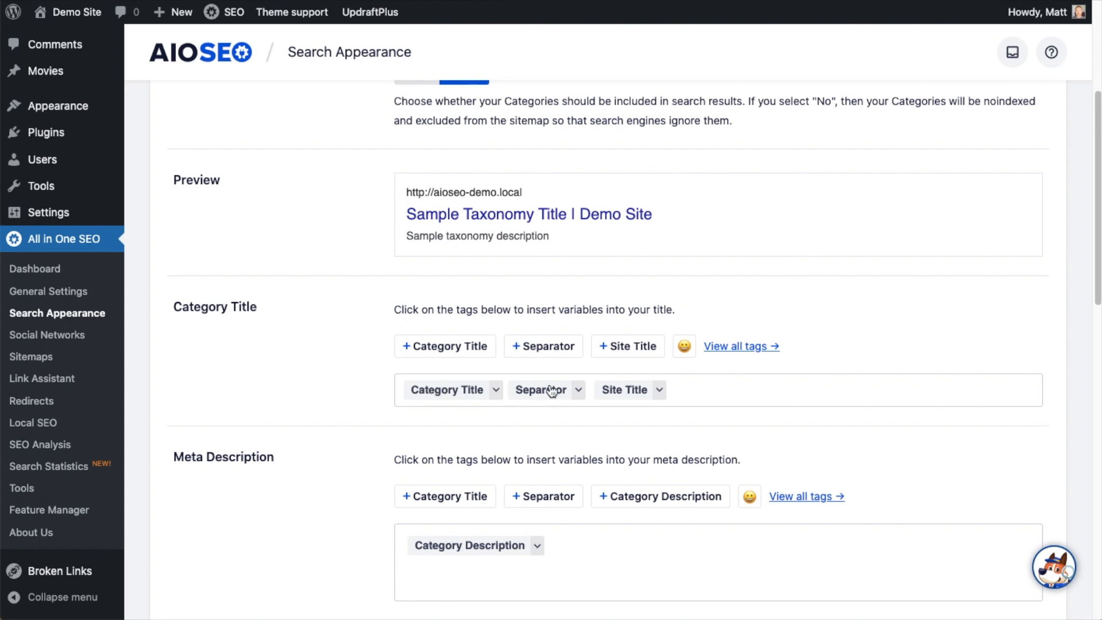
mouse_move(619, 391)
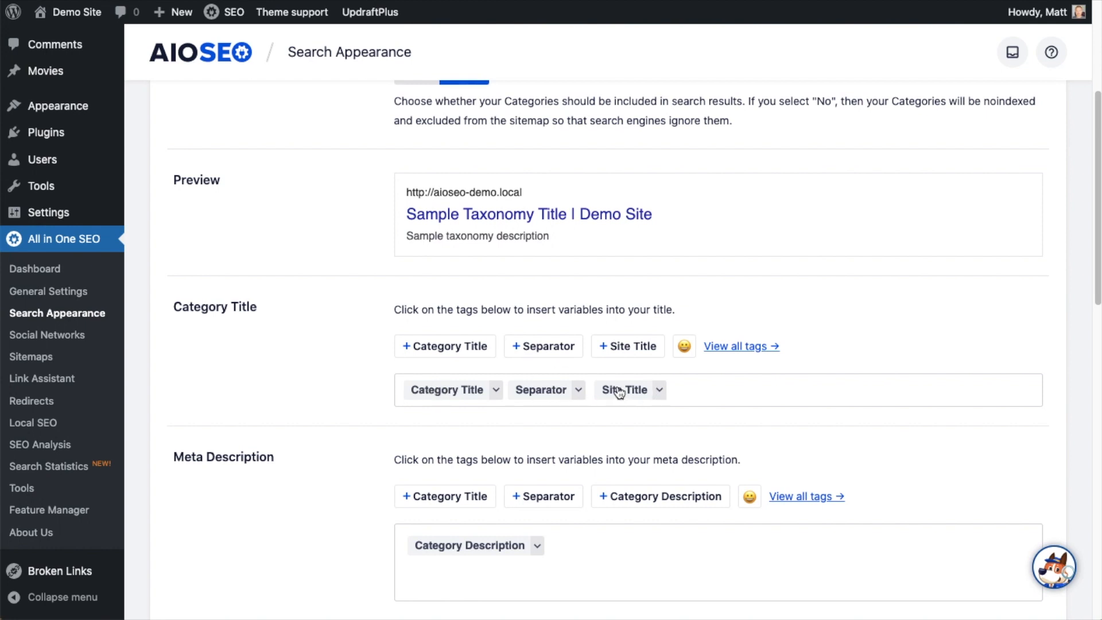
mouse_move(566, 232)
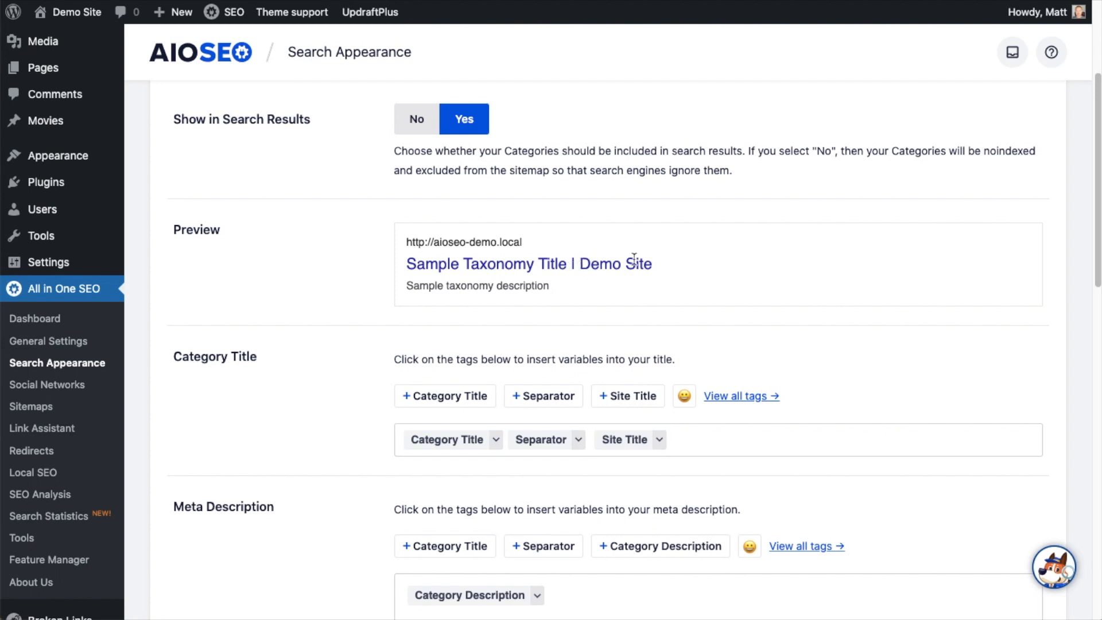
scroll("down", 3)
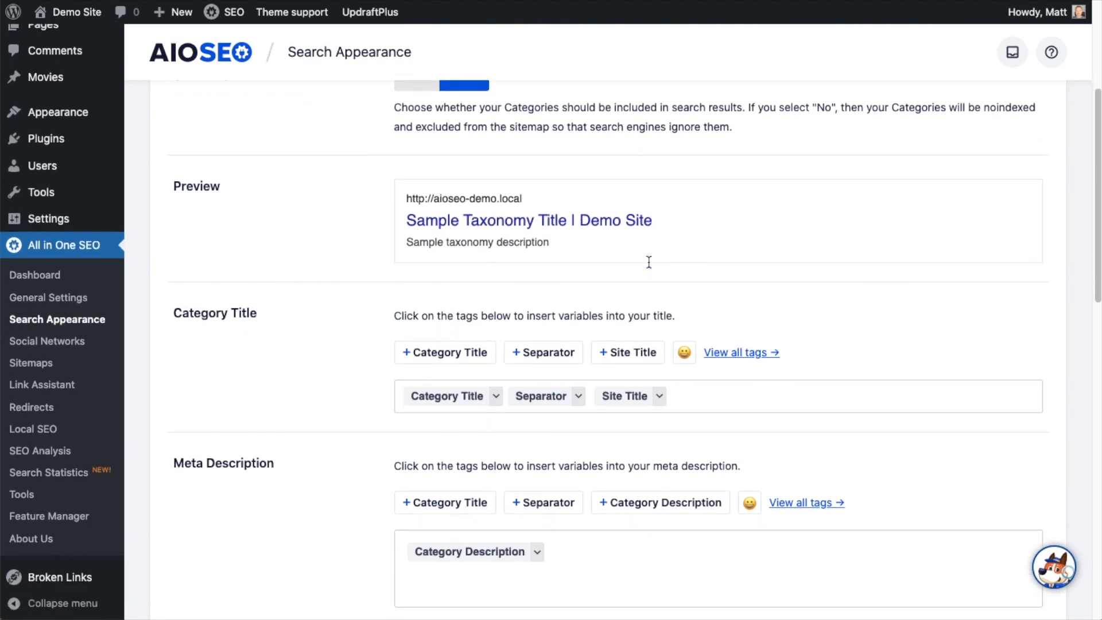
scroll("down", 3)
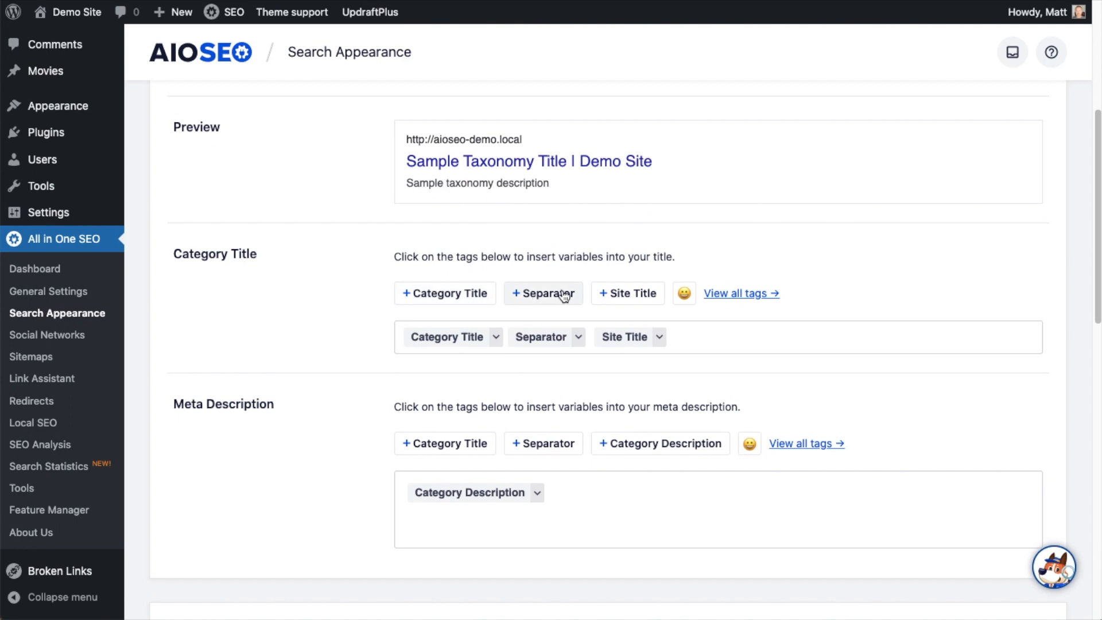
Add a thumbs-up emoji to the end of the Category Title template
left_click(683, 293)
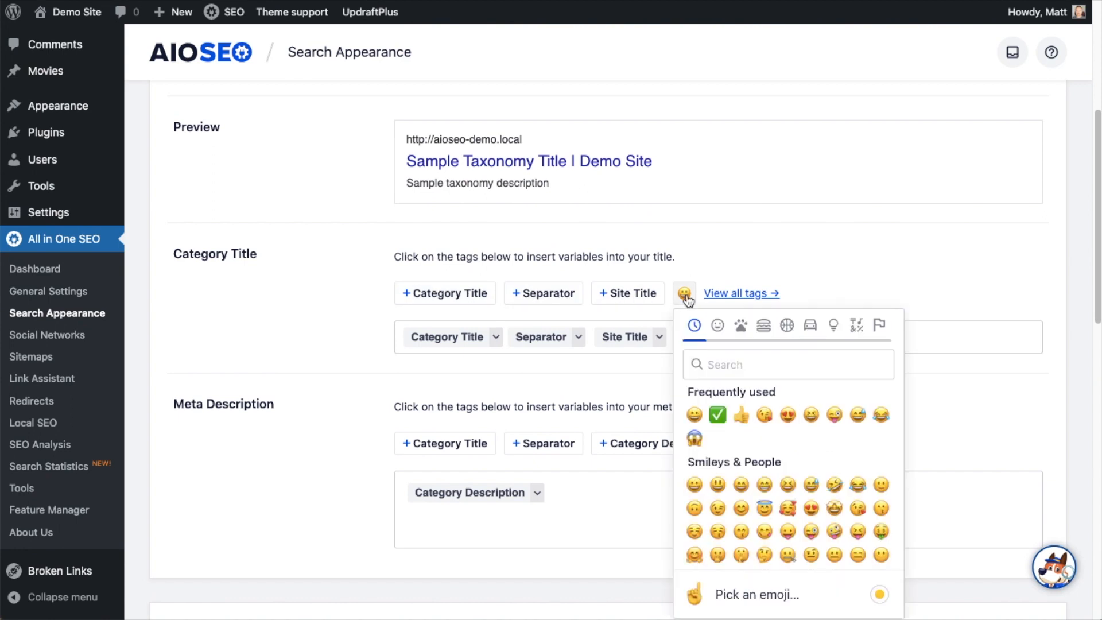
left_click(739, 414)
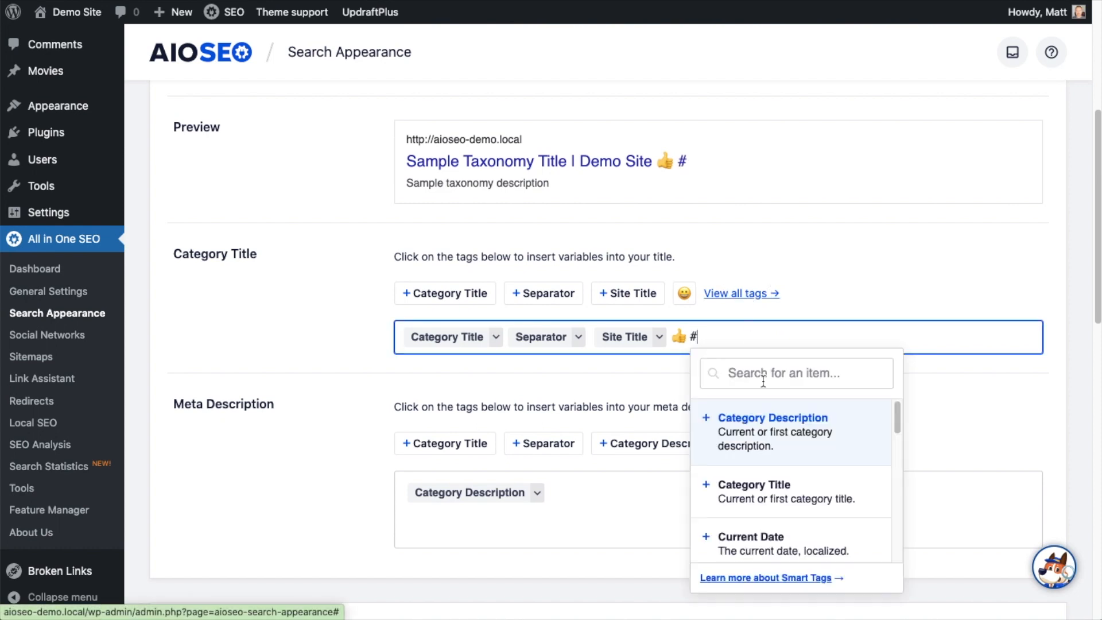
scroll("down", 3)
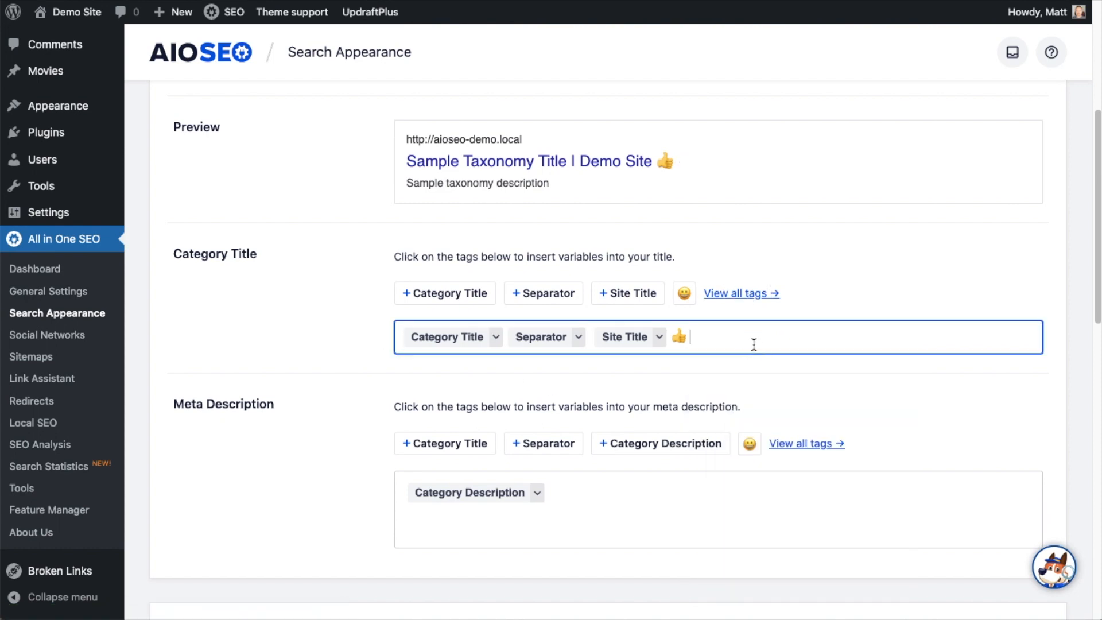
type("#")
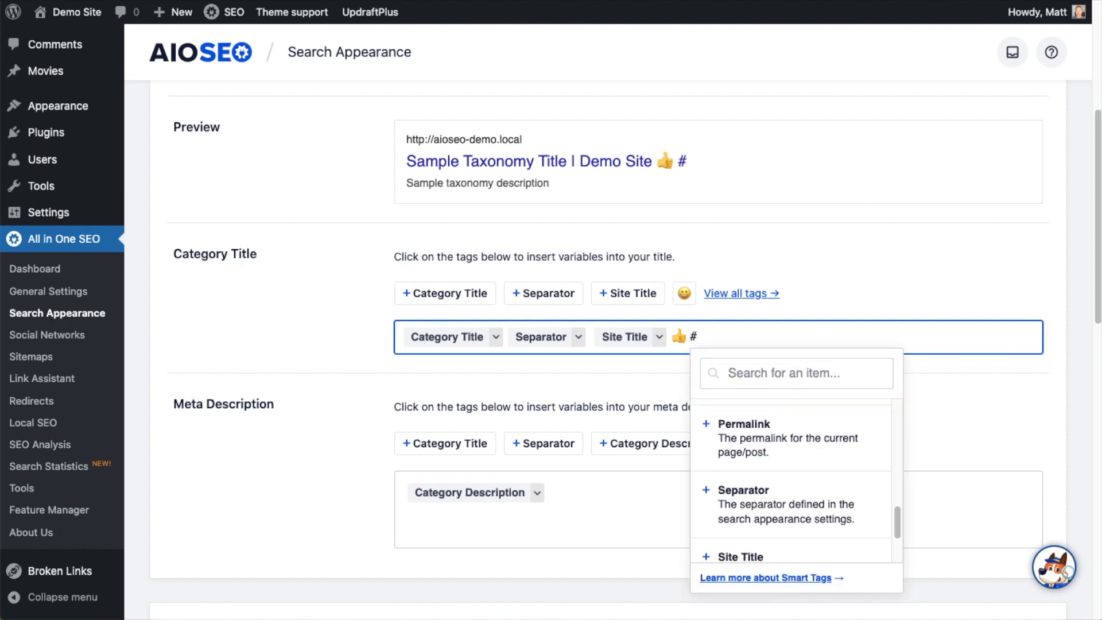
scroll("down", 3)
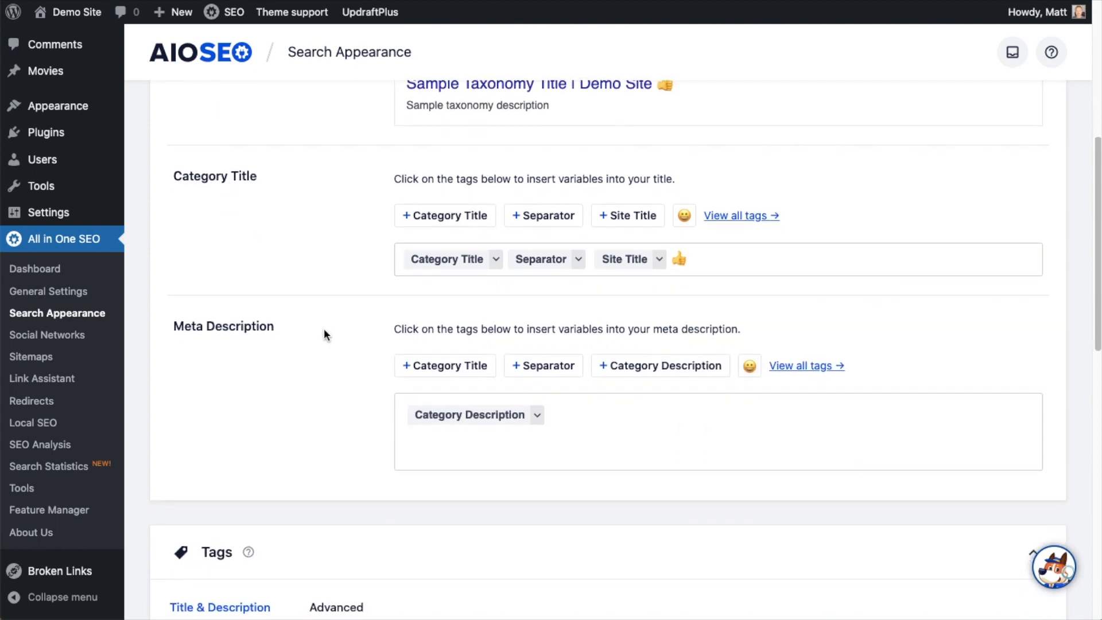
Save the Categories settings with the thumbs-up title format
scroll("down", 3)
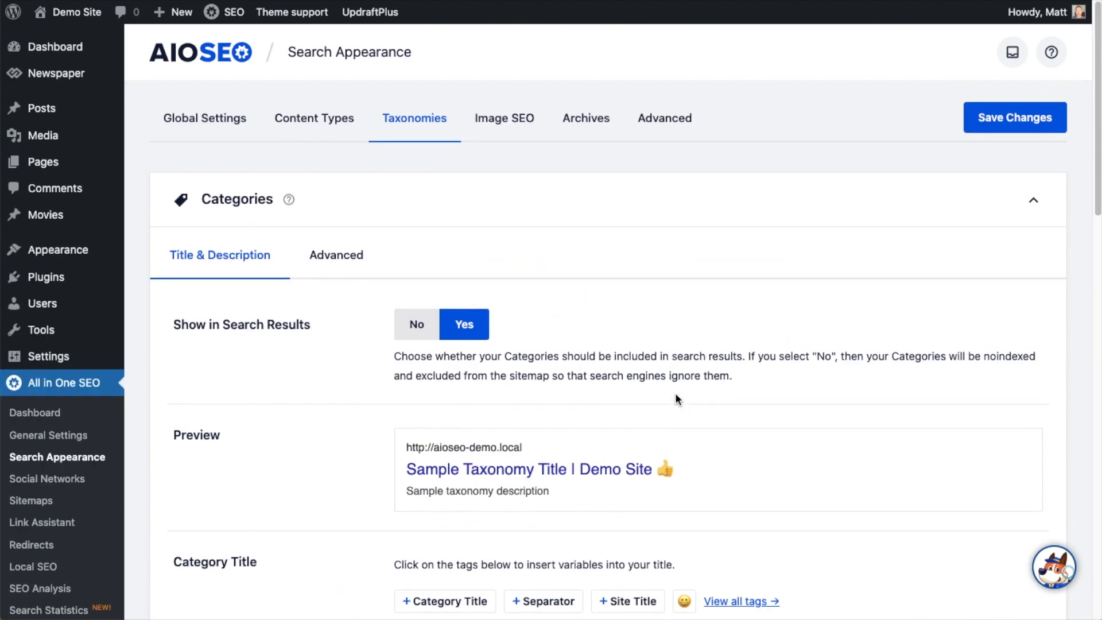
left_click(1014, 117)
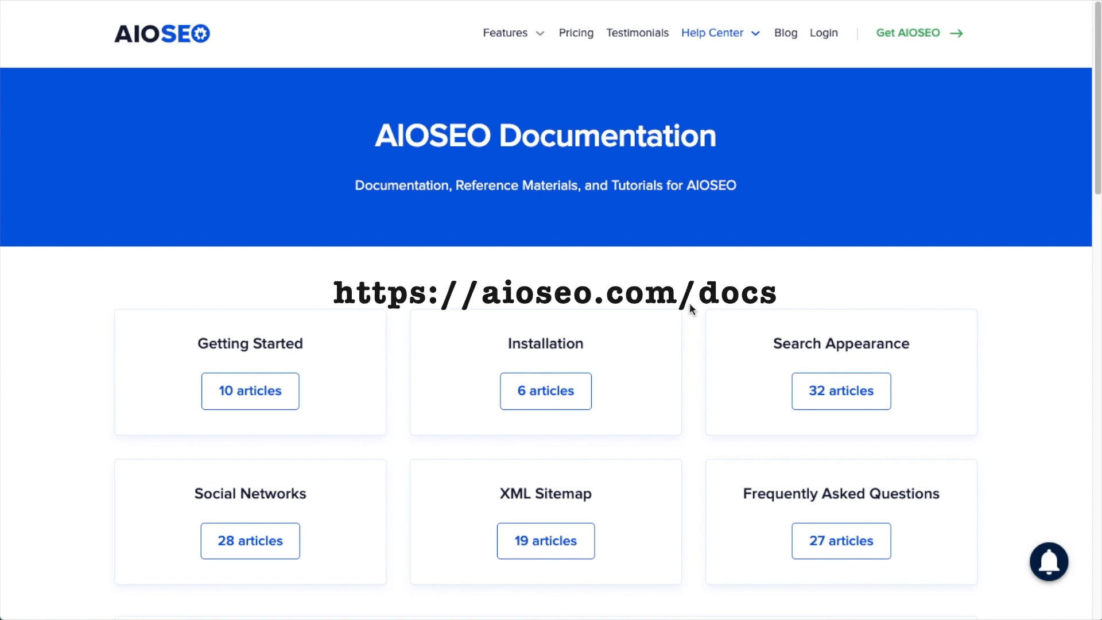
Scroll the AIOSEO docs page down to the help search box and Getting Started guides
scroll("down", 3)
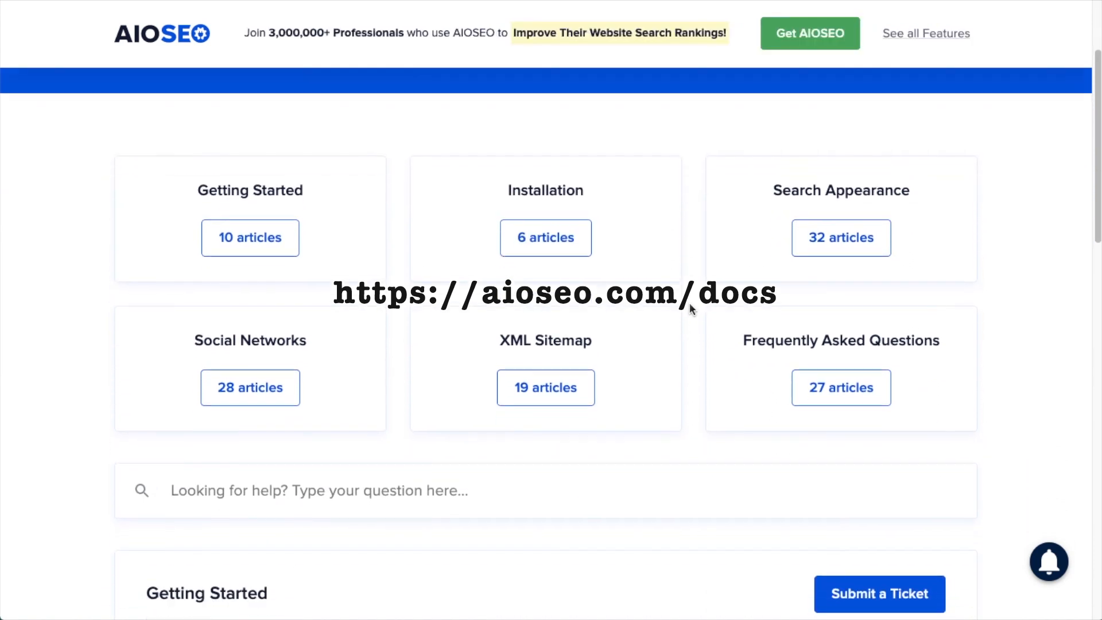
scroll("down", 3)
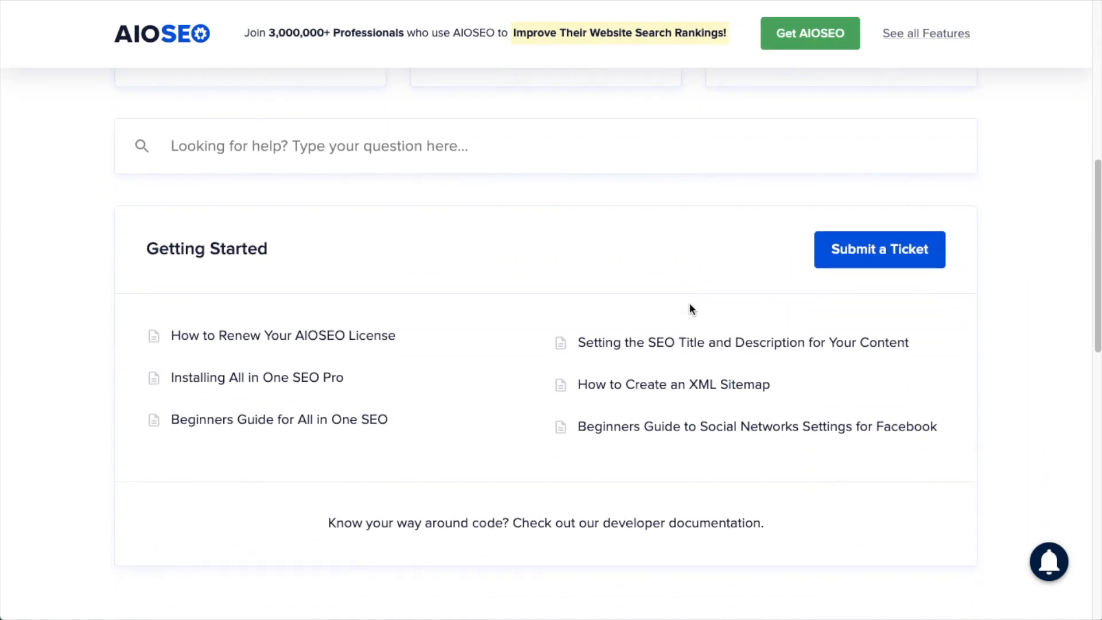